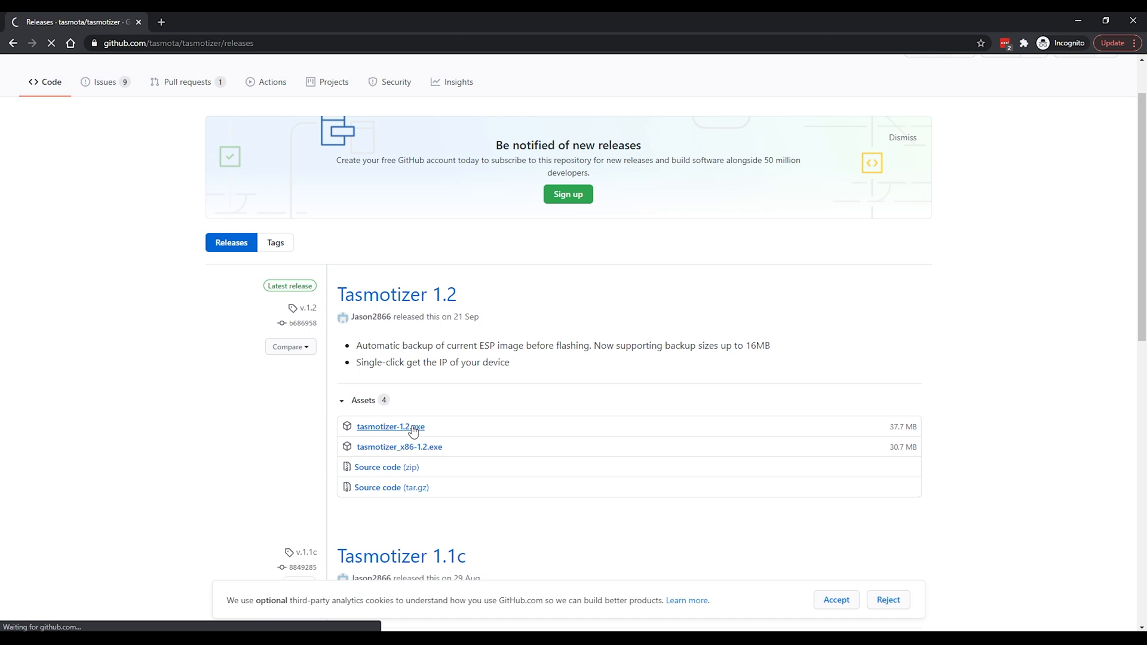
- Download and save tasmotizer-1.2.exe from the GitHub releases page
click(390, 426)
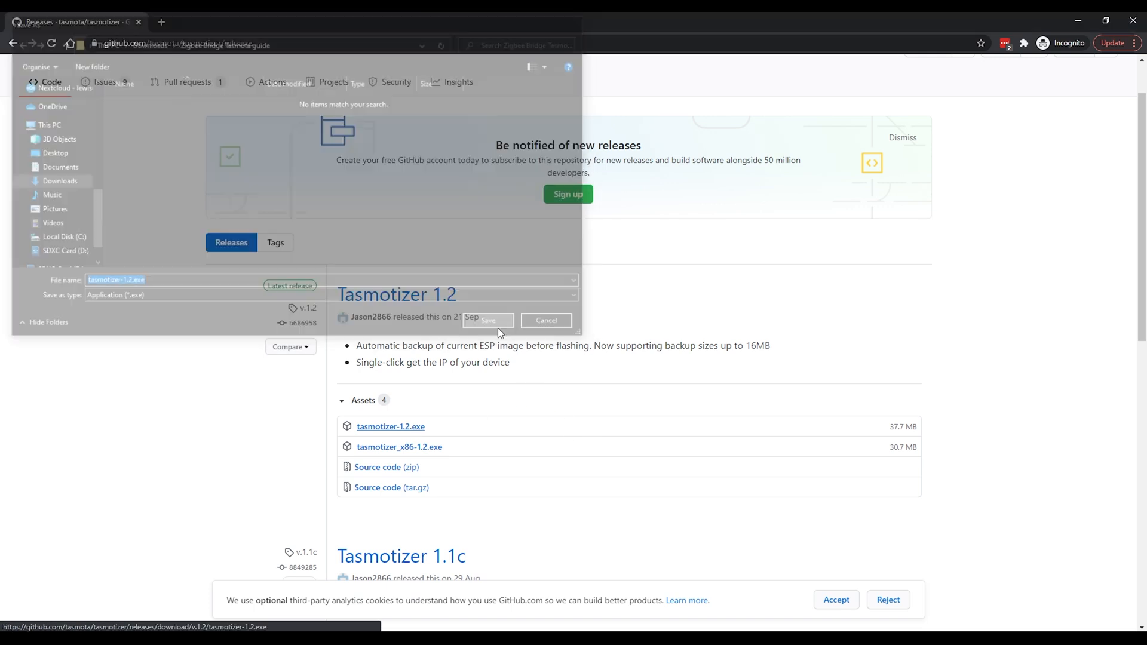
click(487, 320)
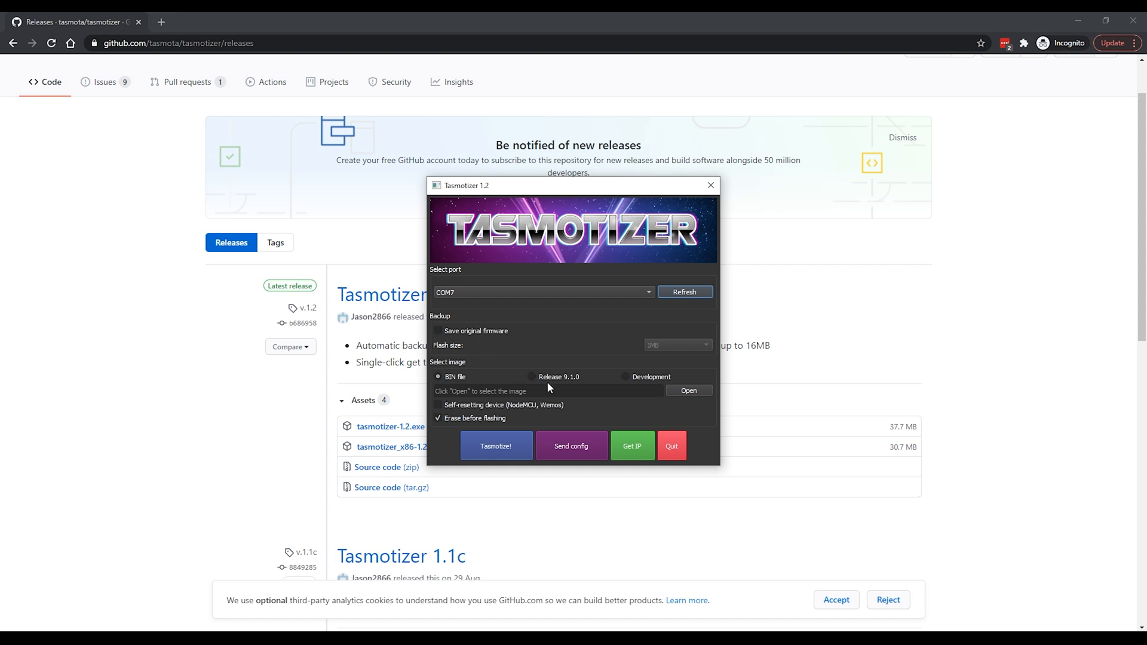
- Flash the official Release 9.1.0 tasmota-zbbridge.bin image onto the bridge with Tasmotizer
click(532, 377)
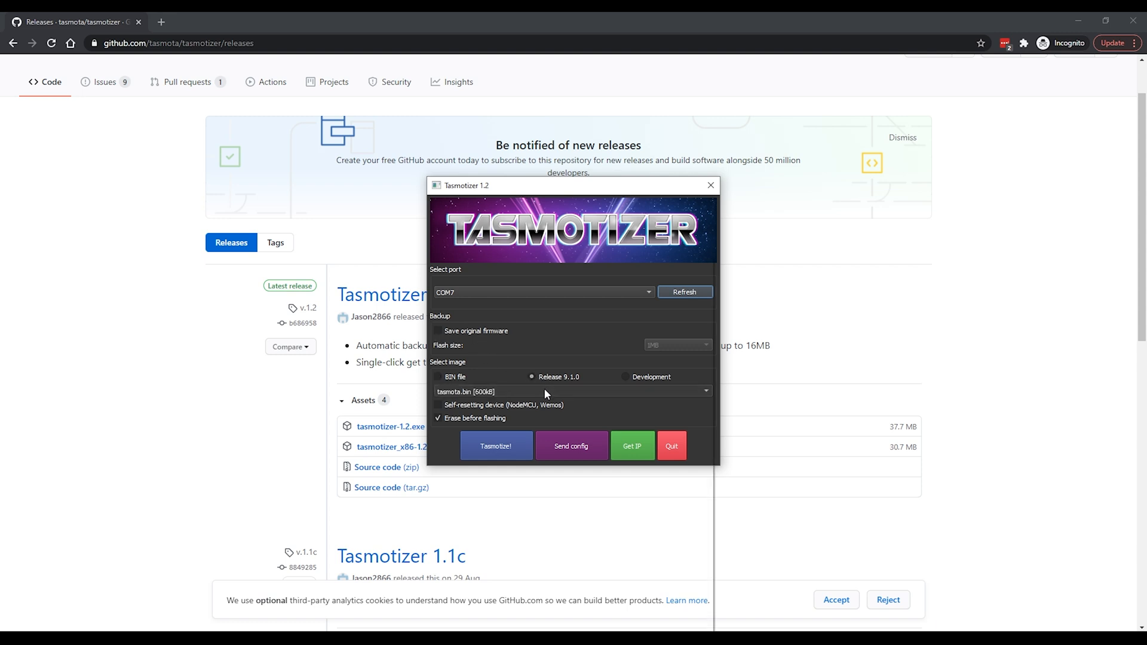
click(704, 391)
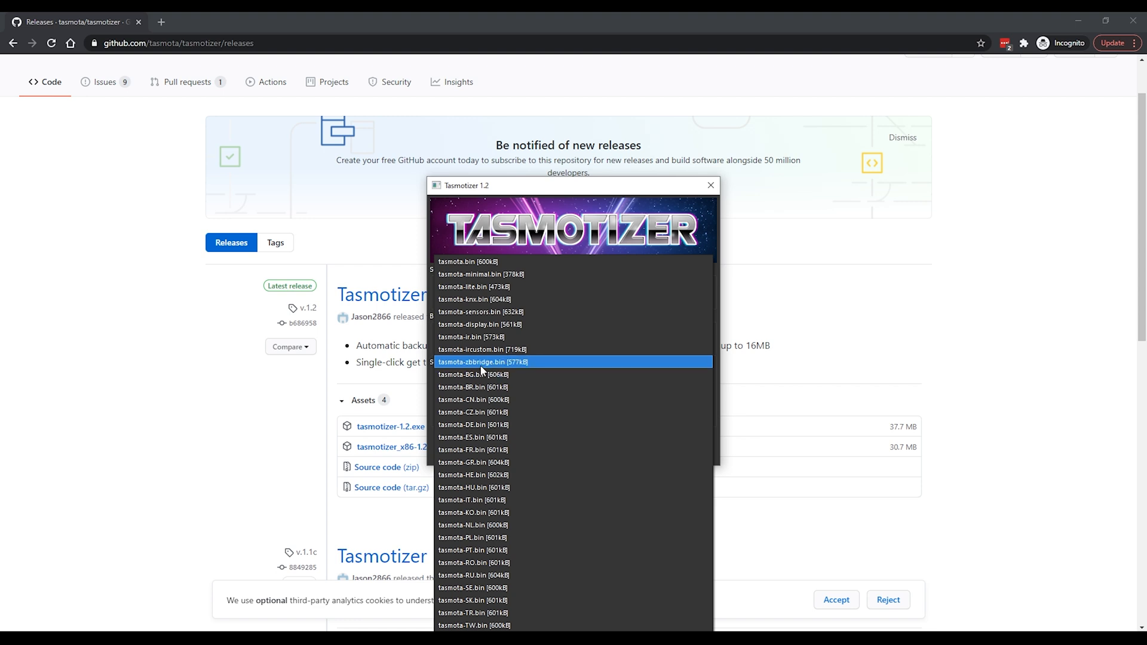
click(482, 361)
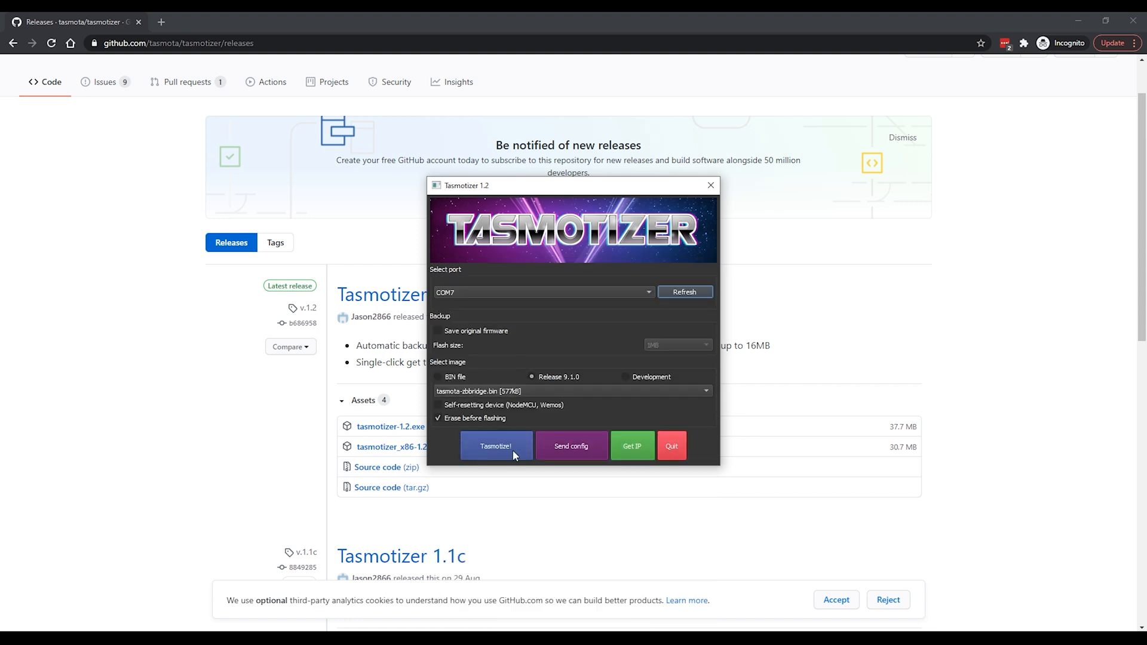
click(495, 446)
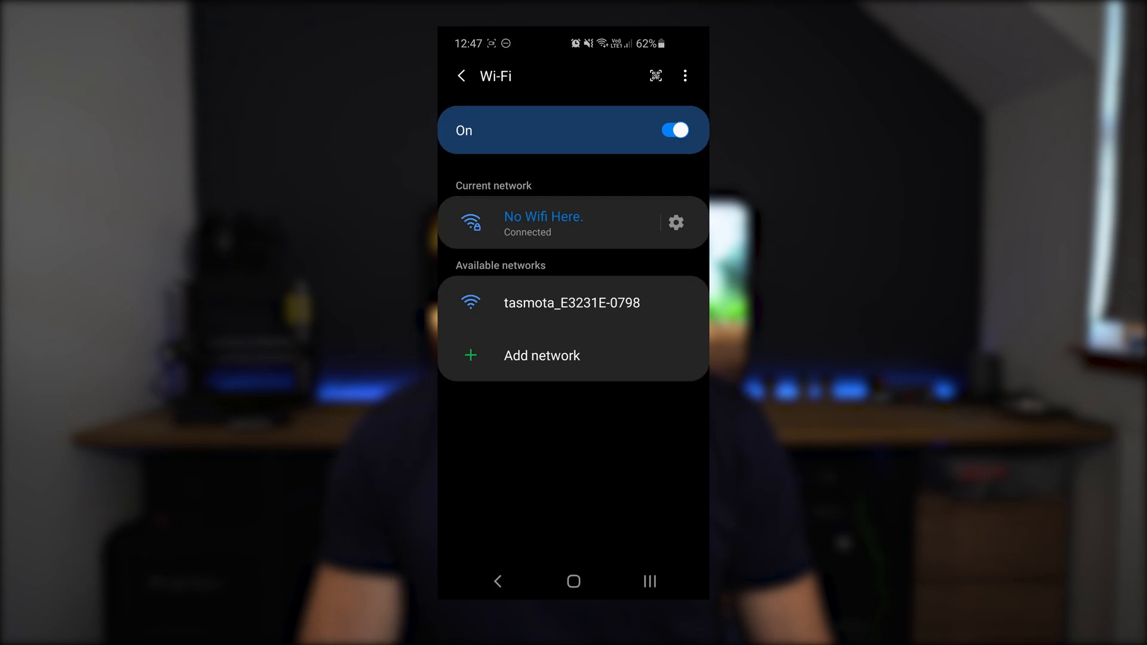
- Join the tasmota_E3231E-0798 Wi-Fi and keep the connection without internet
click(674, 130)
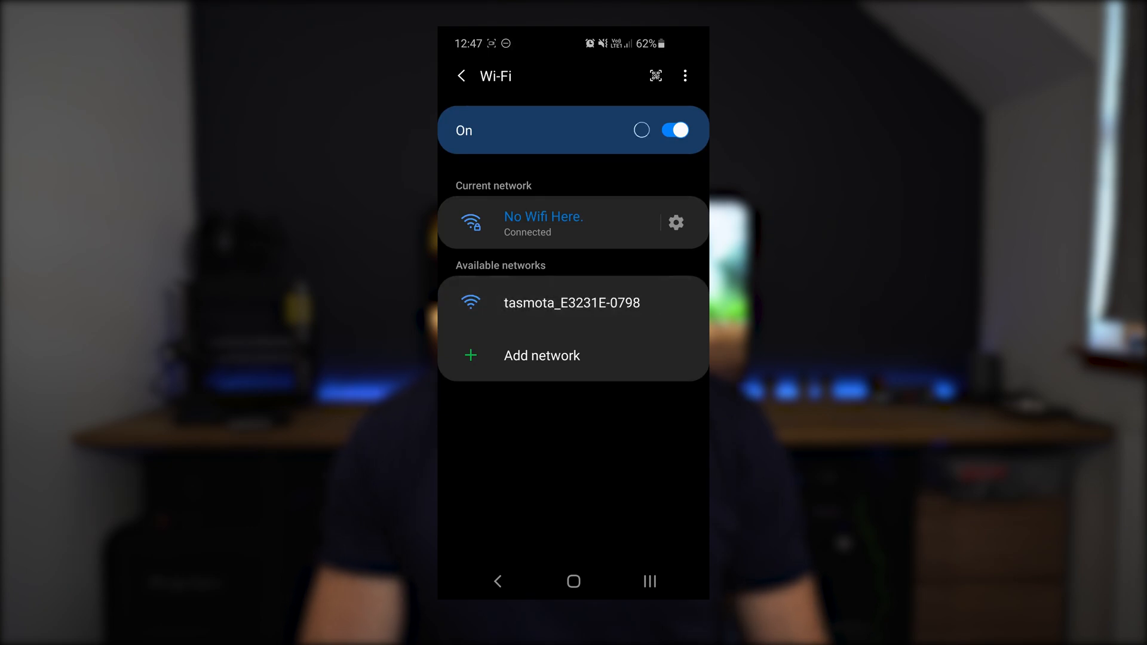
click(572, 302)
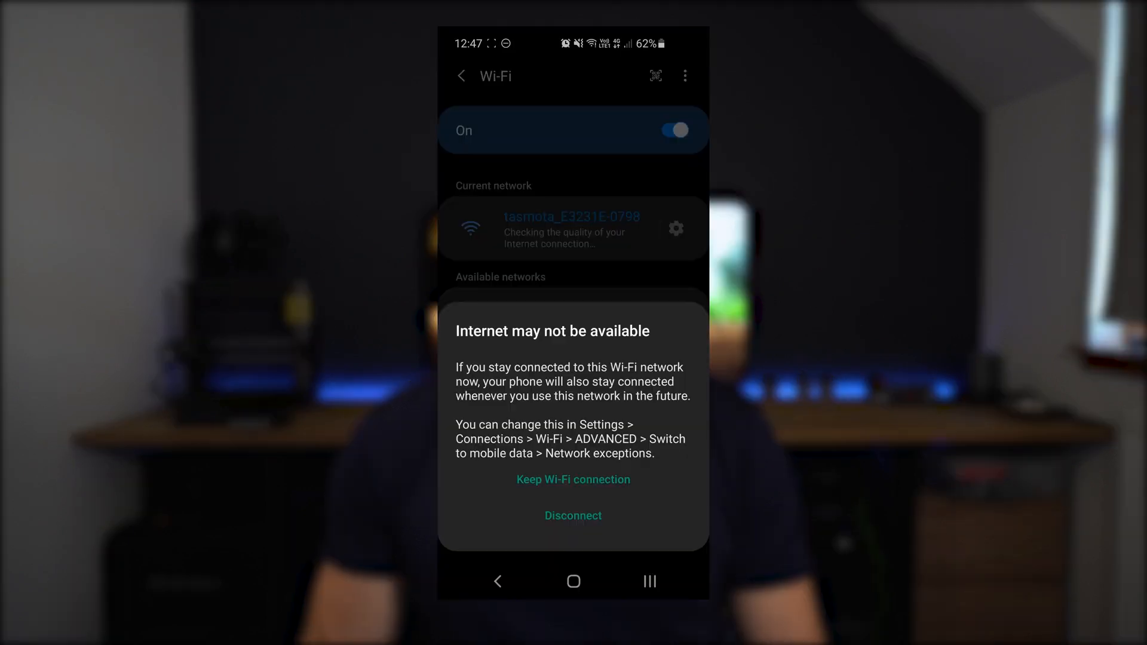
click(573, 479)
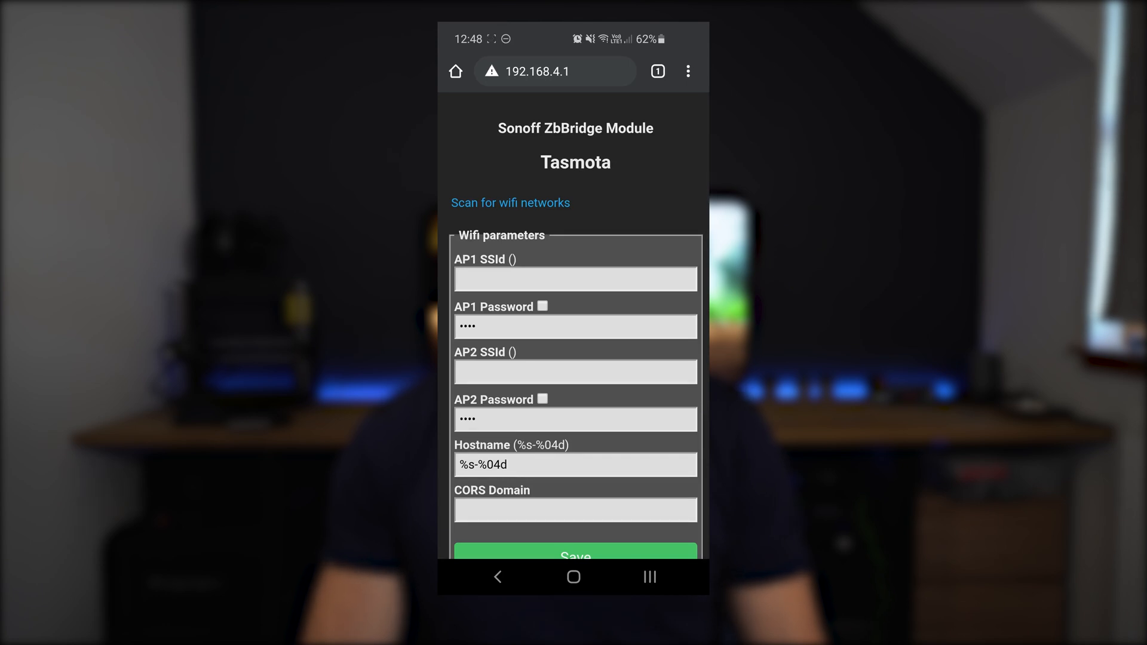
- Scan for the home Wi-Fi network and set the bridge hostname to zigbee-bridge
scroll(down, 3)
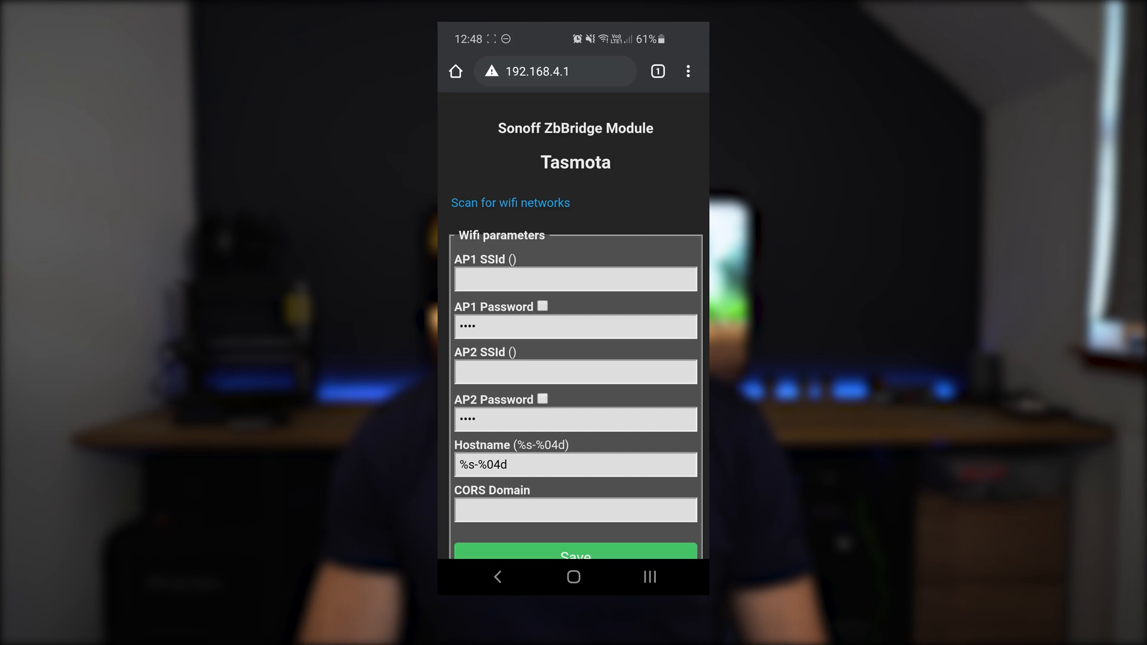
click(510, 202)
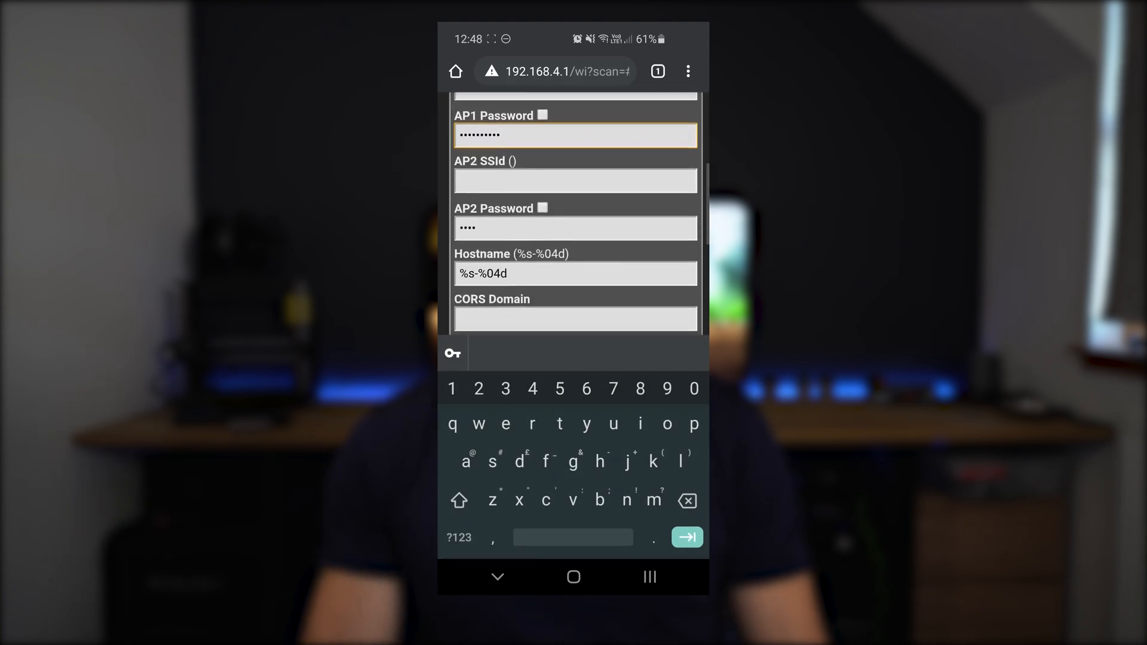
scroll(down, 3)
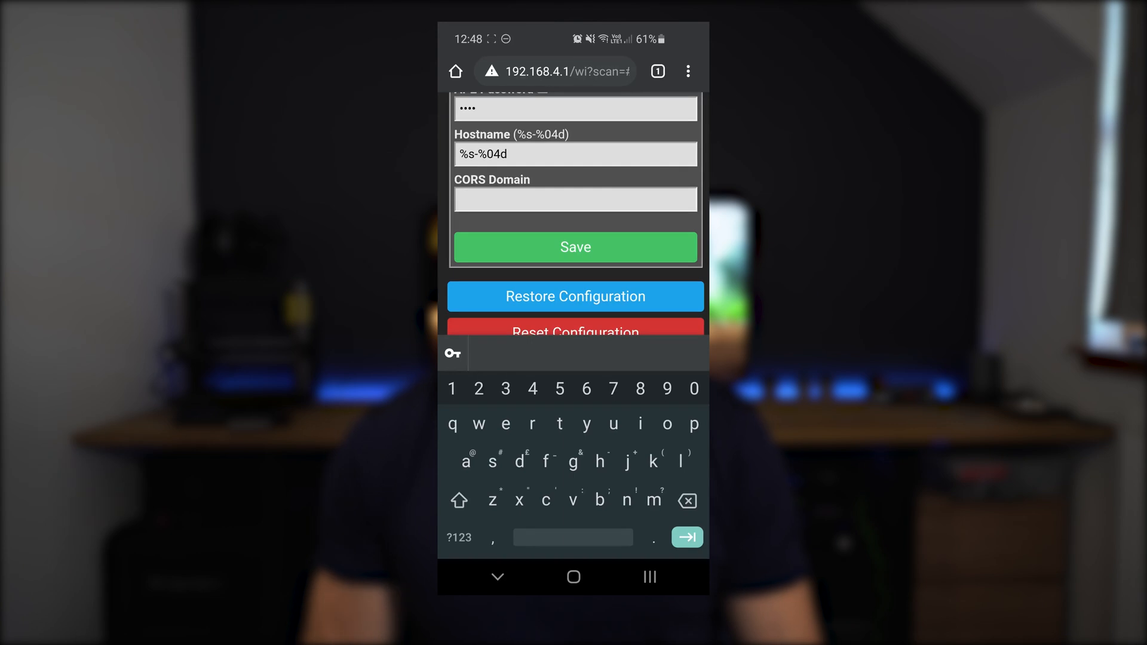
click(575, 190)
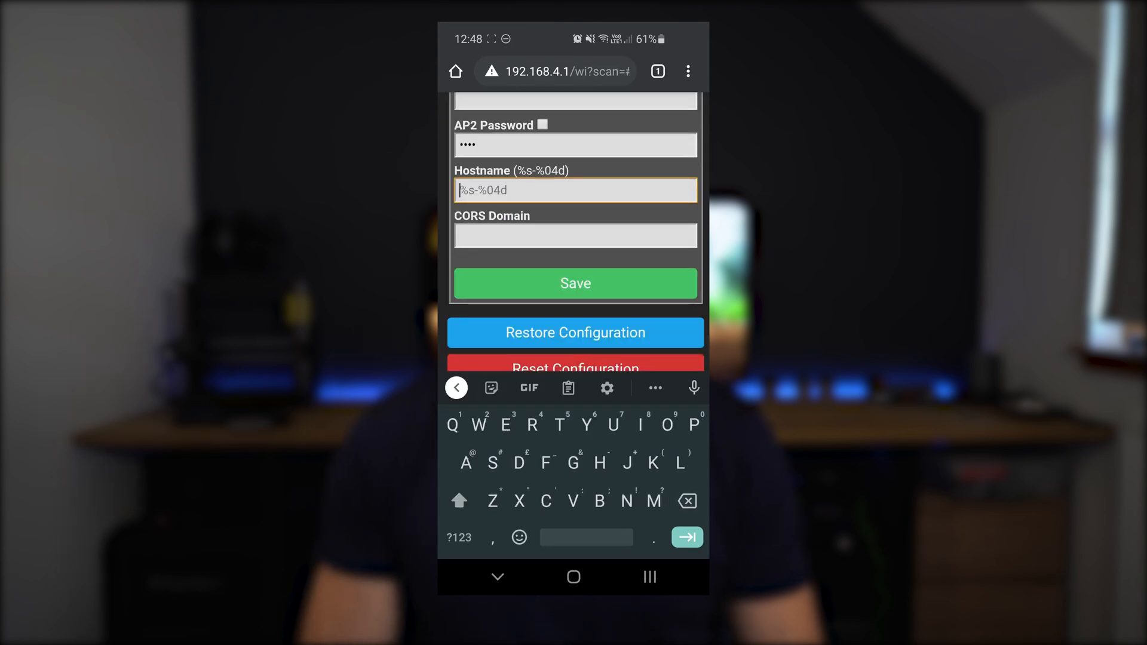
text(Zig)
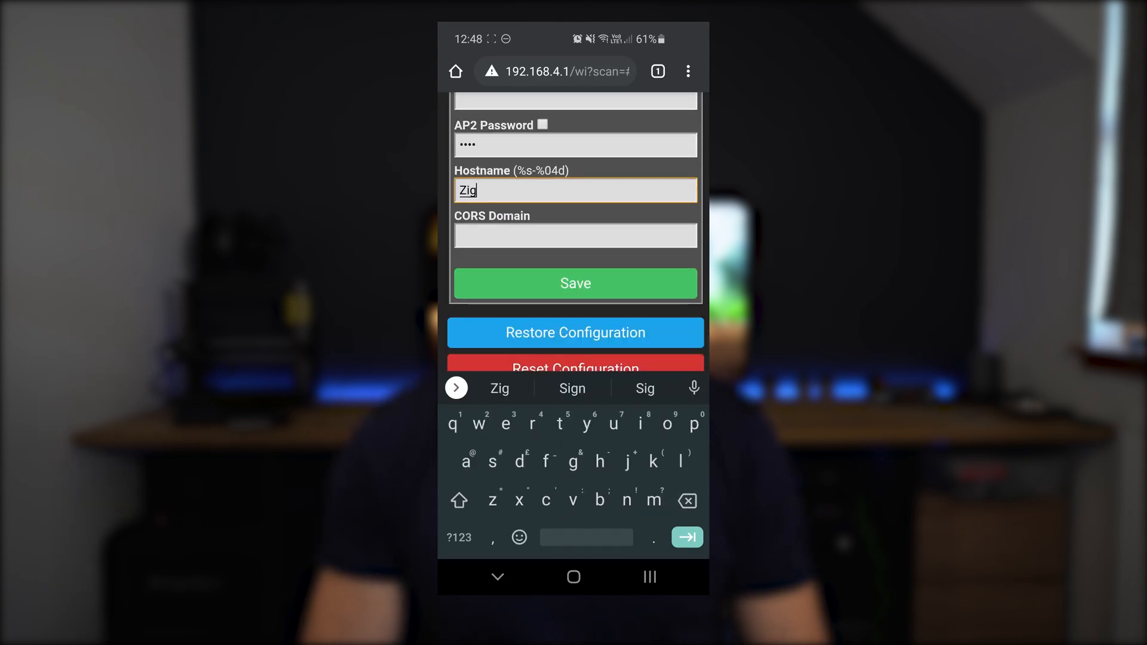
text(bee)
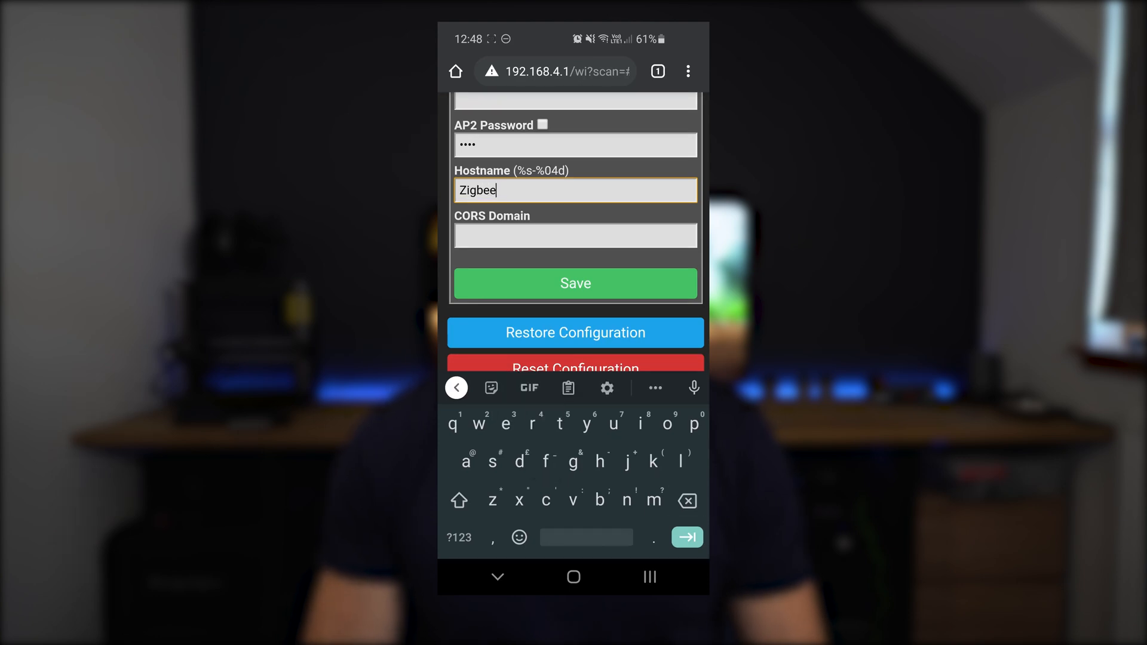
text(-bridg)
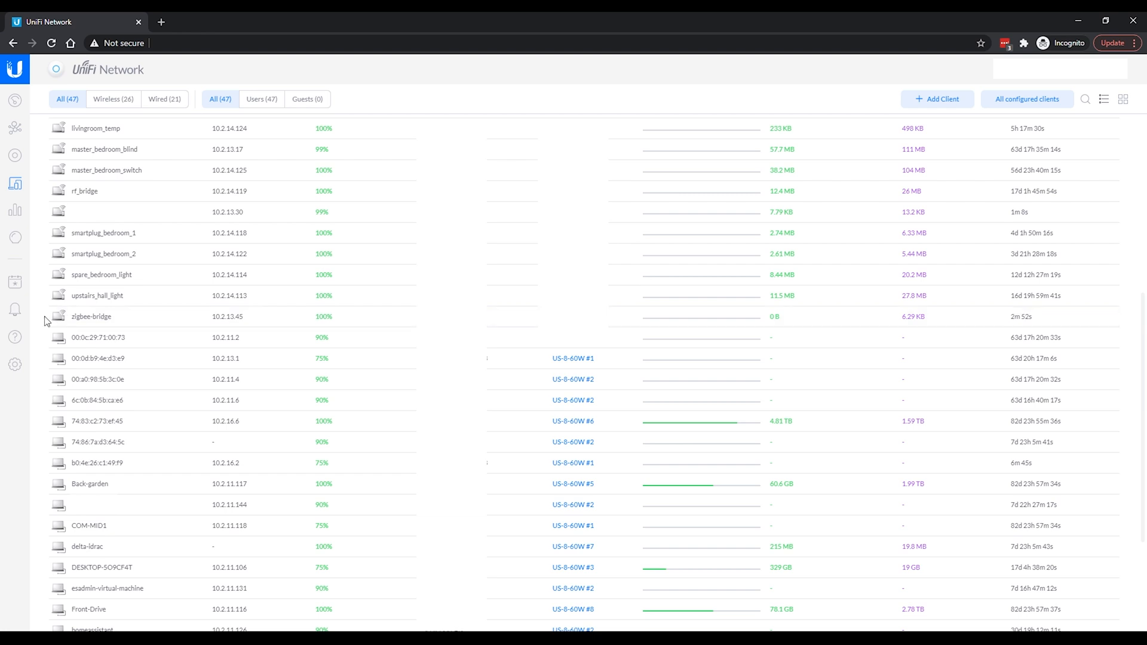
mouse_move(213, 337)
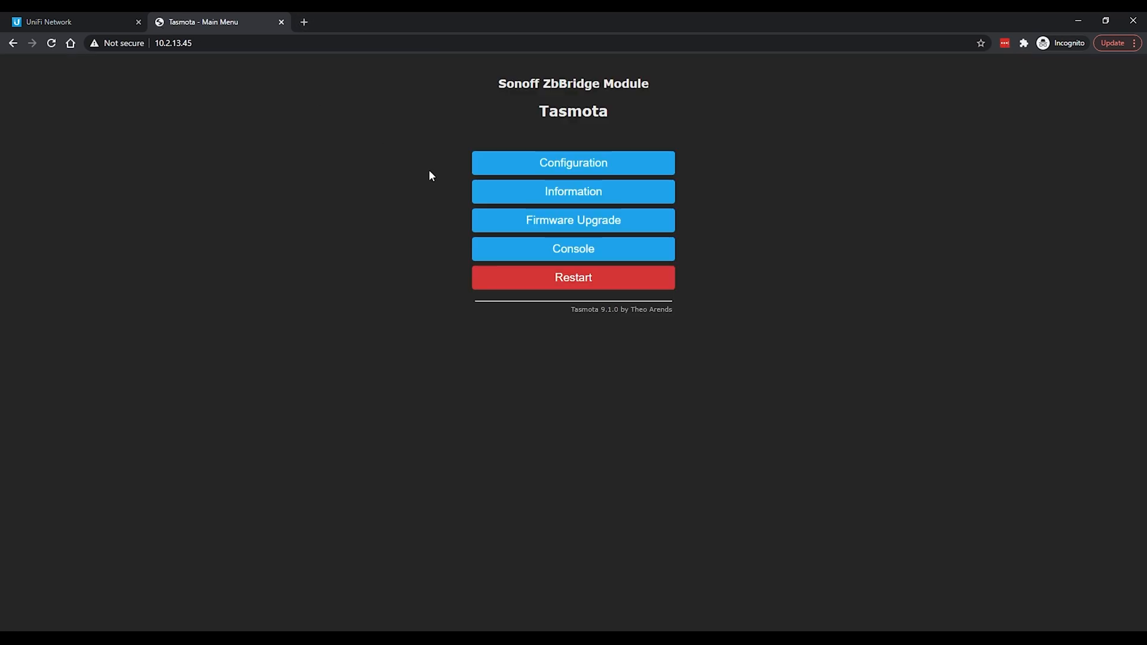
mouse_move(304, 288)
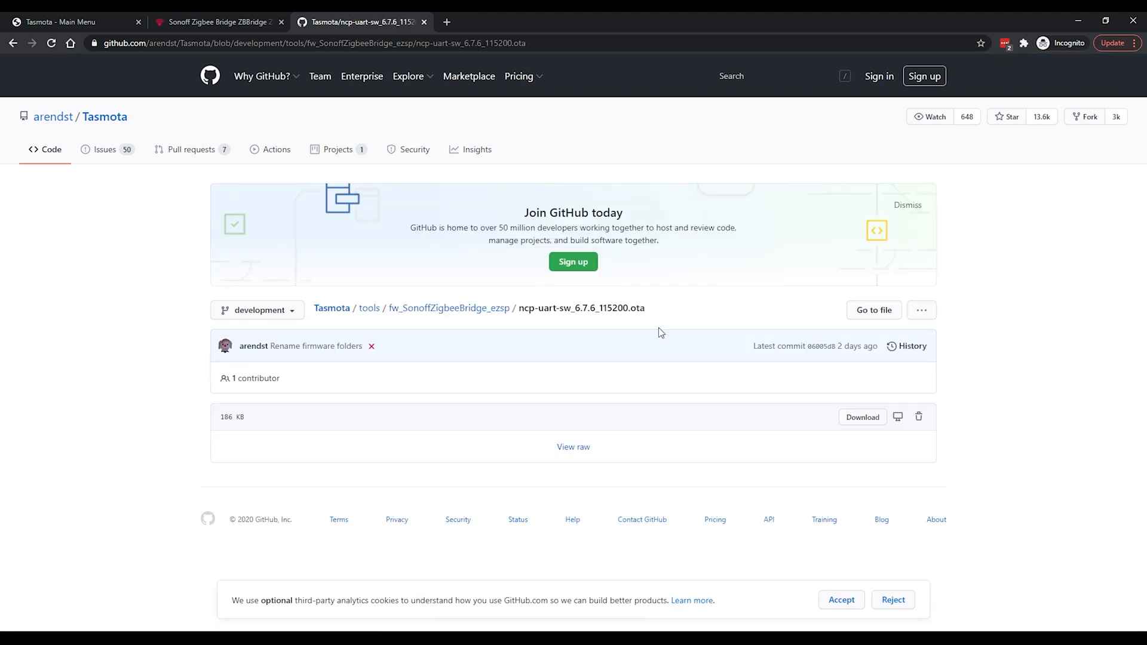
mouse_move(862, 417)
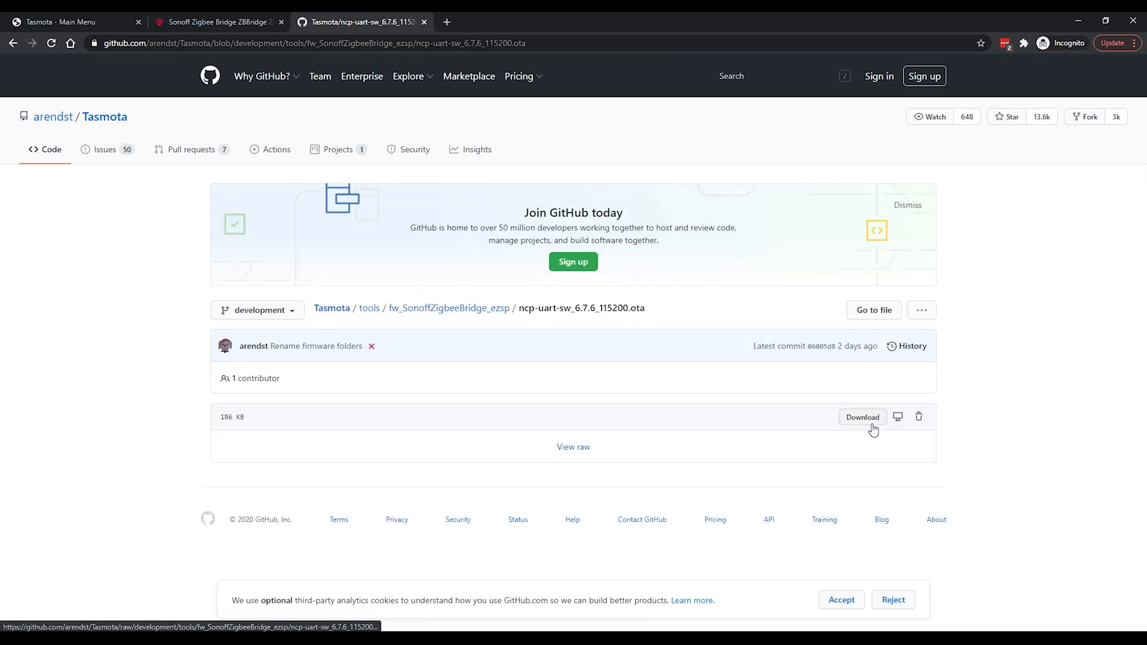
- Save ncp-uart-sw_6.7.6_115200.ota from GitHub into the Zigbee Bridge Tasmota guide folder
click(861, 417)
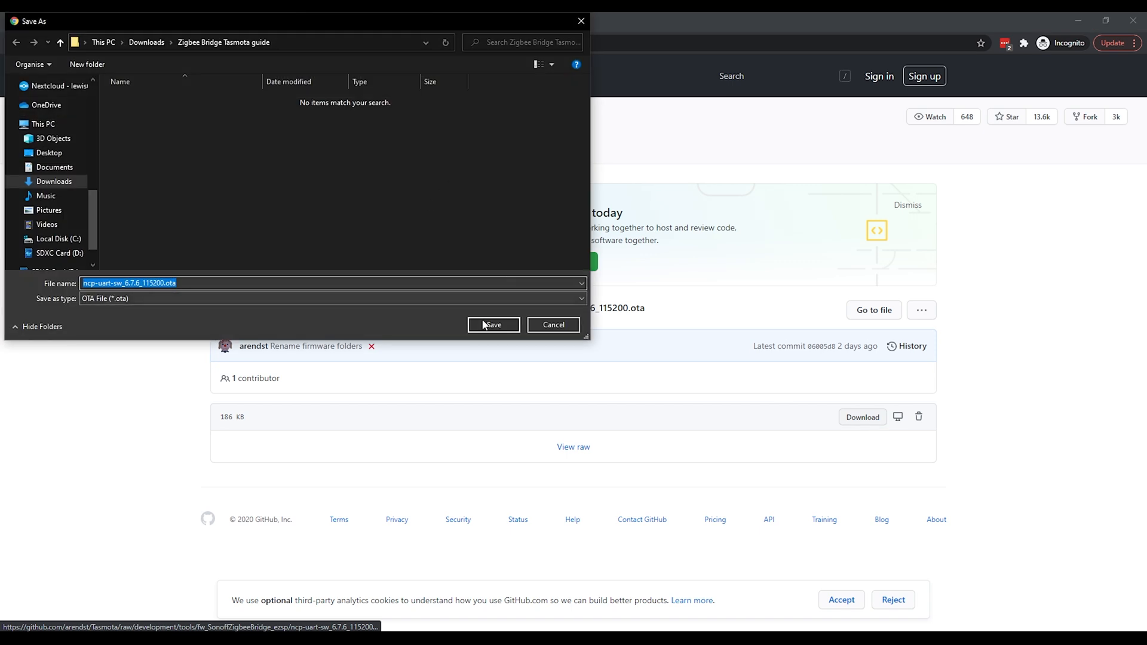
click(493, 325)
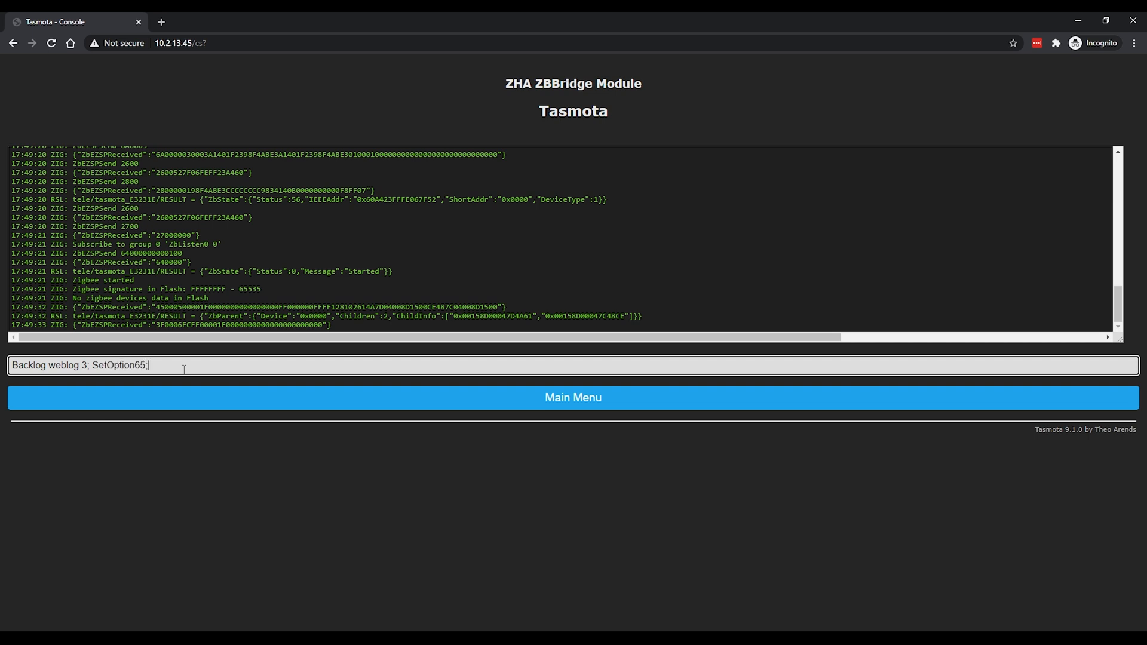
- Upload ncp-uart-sw_6.7.6_115200.ota through Firmware Upgrade until it reports Successful
text(1; Module)
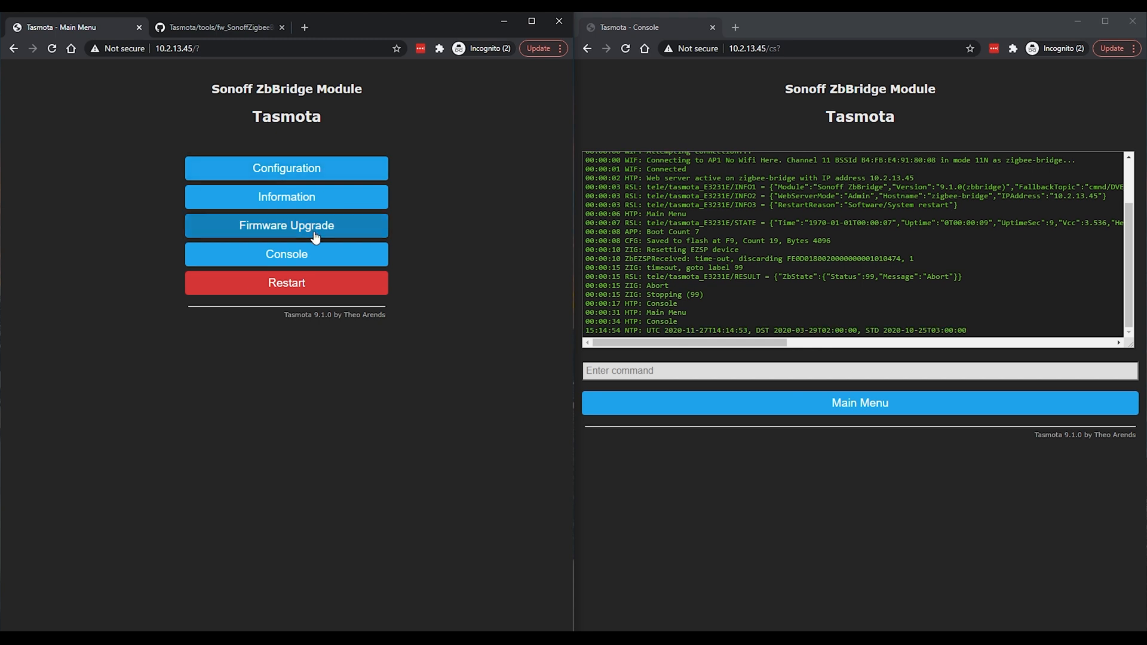
click(286, 225)
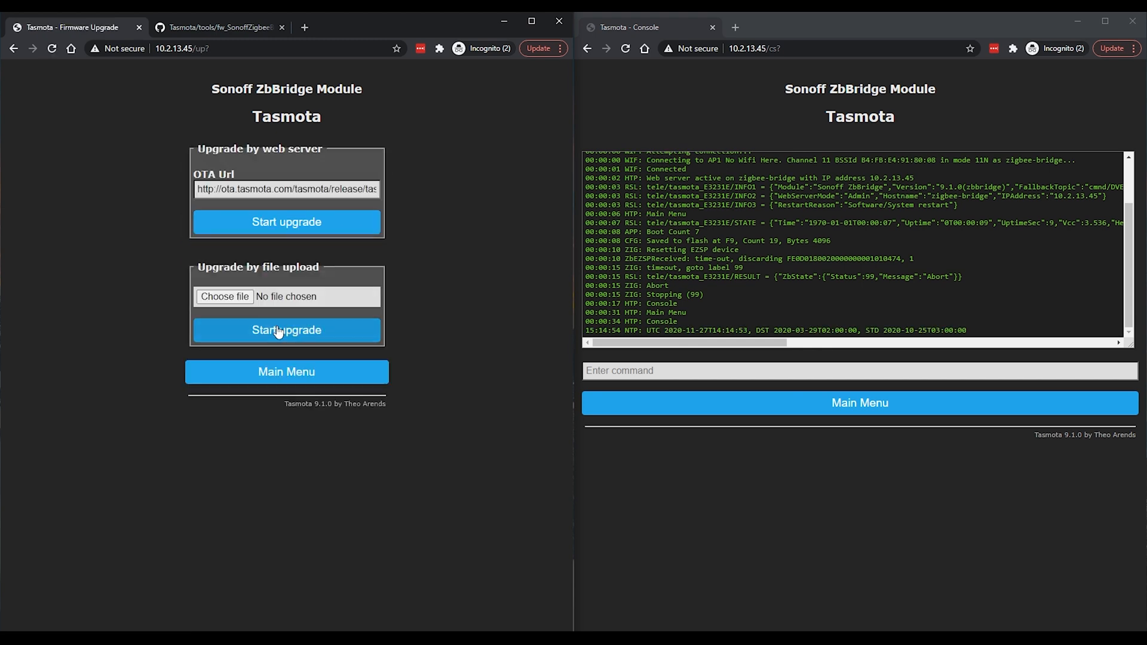
click(225, 296)
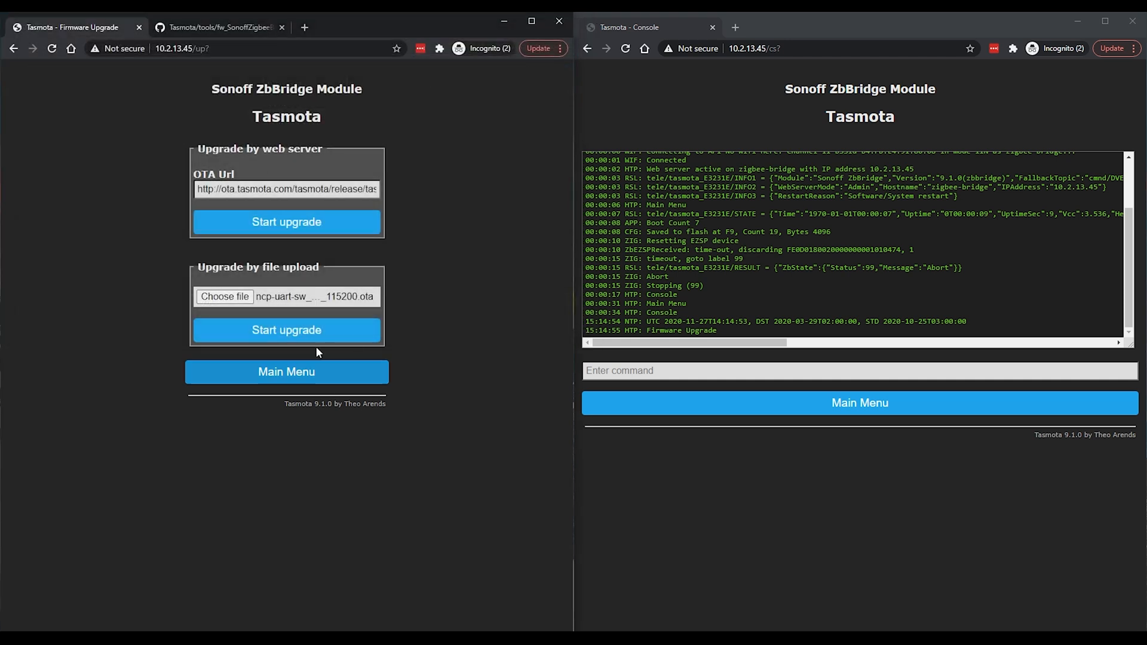
click(286, 329)
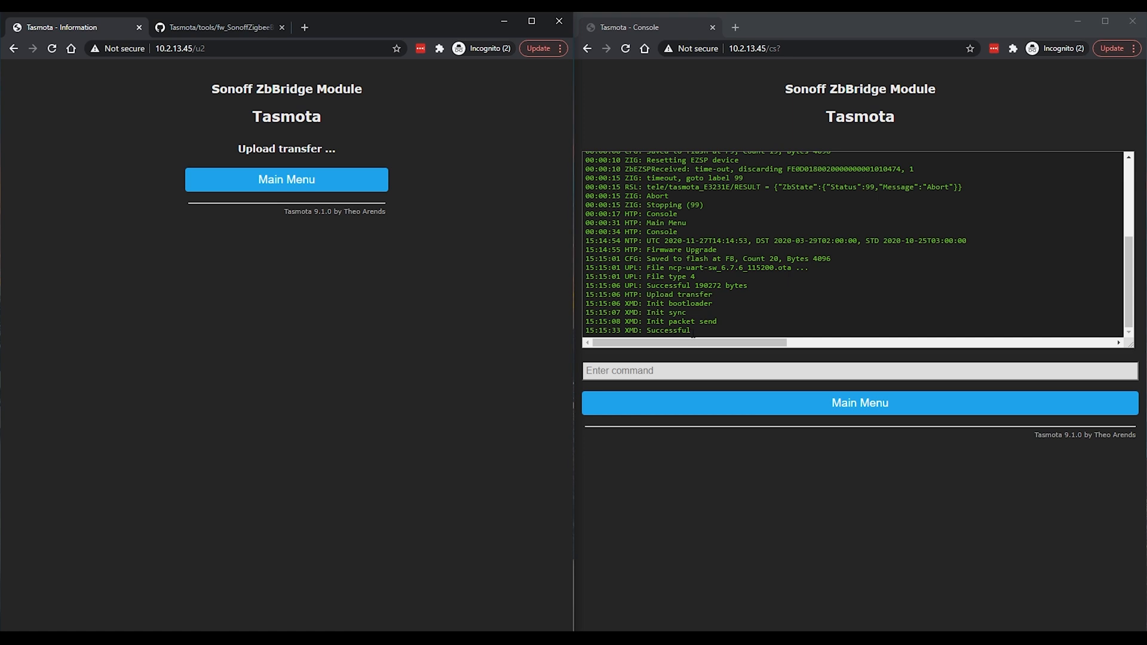
double_click(656, 330)
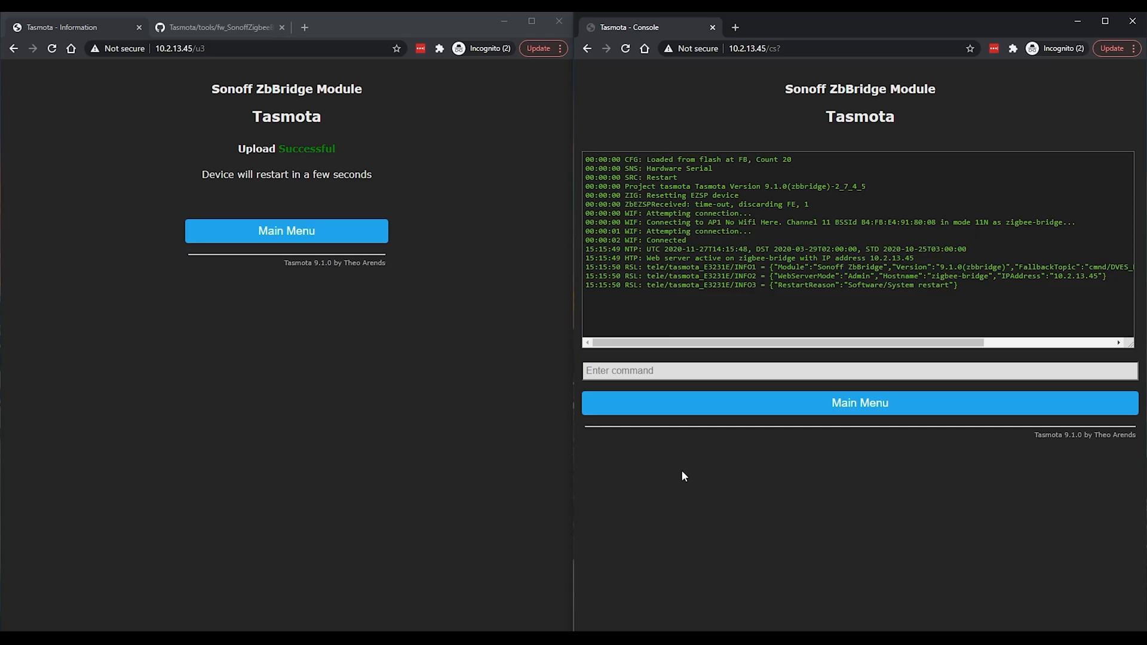
click(286, 231)
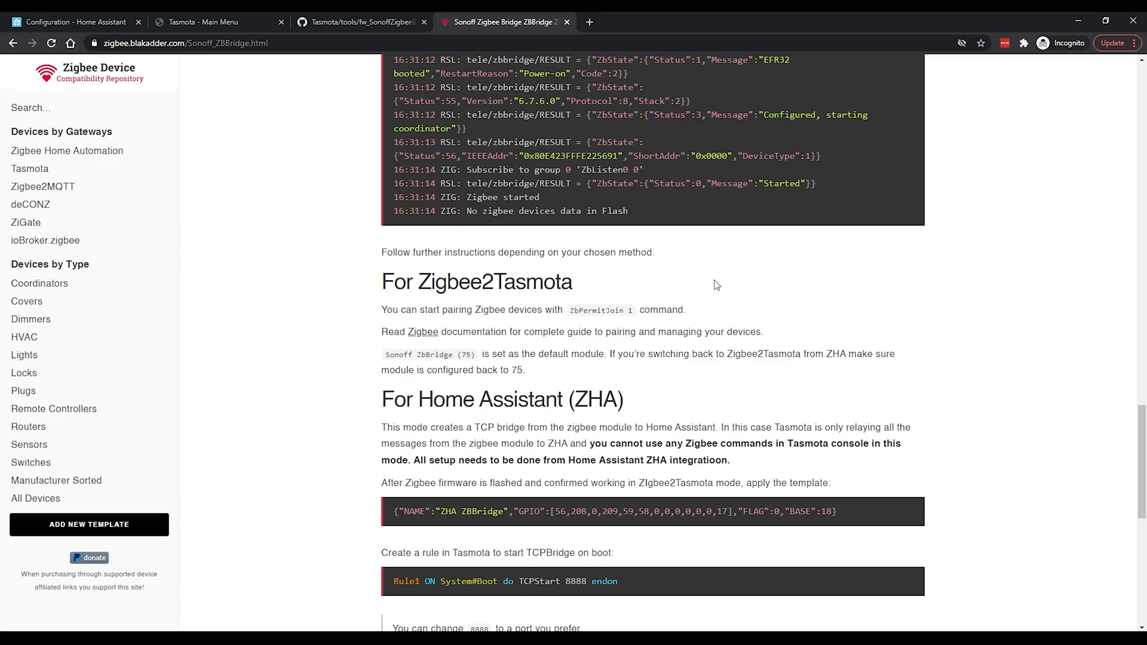
- Set the bridge's module type to ZHA ZBBridge (0)
scroll(down, 3)
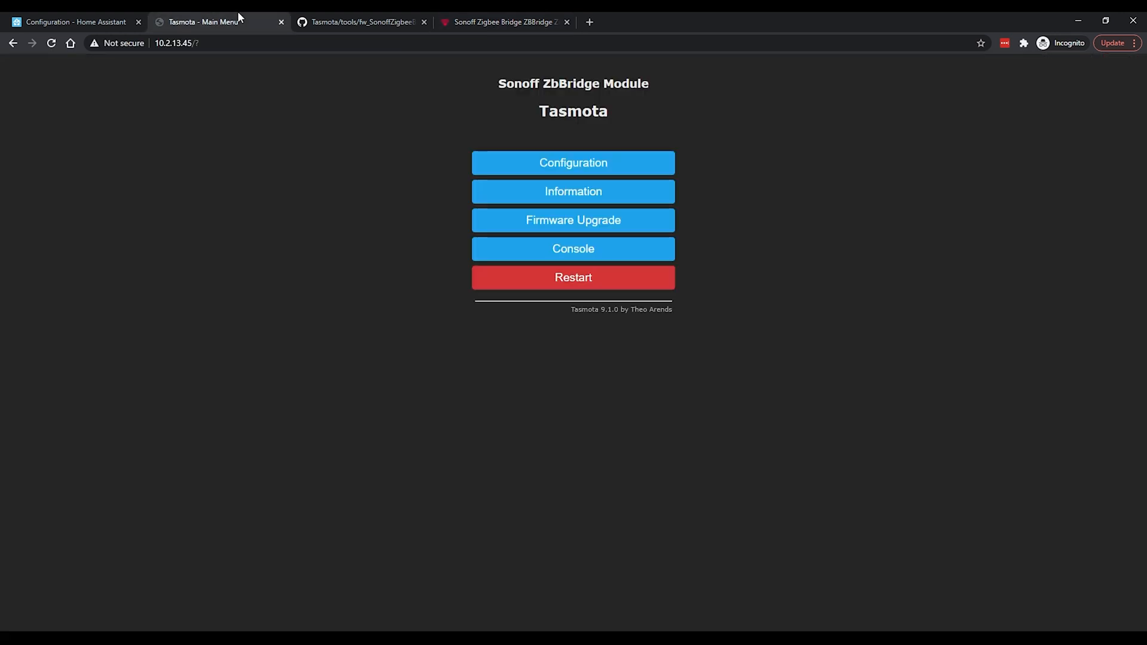
click(573, 163)
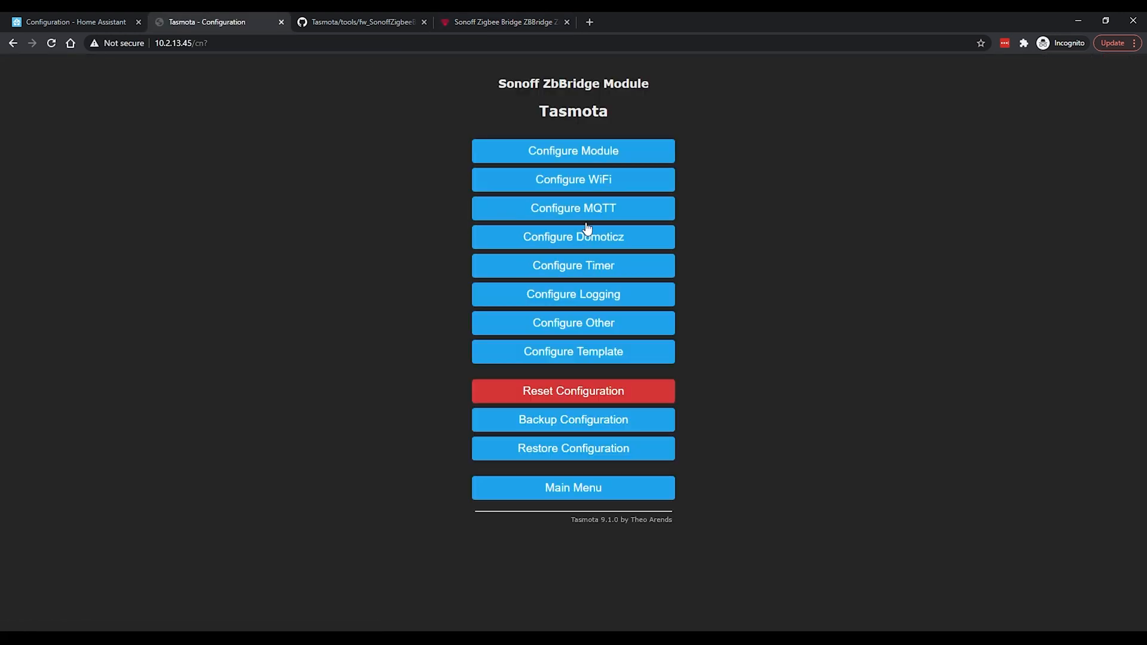
click(573, 323)
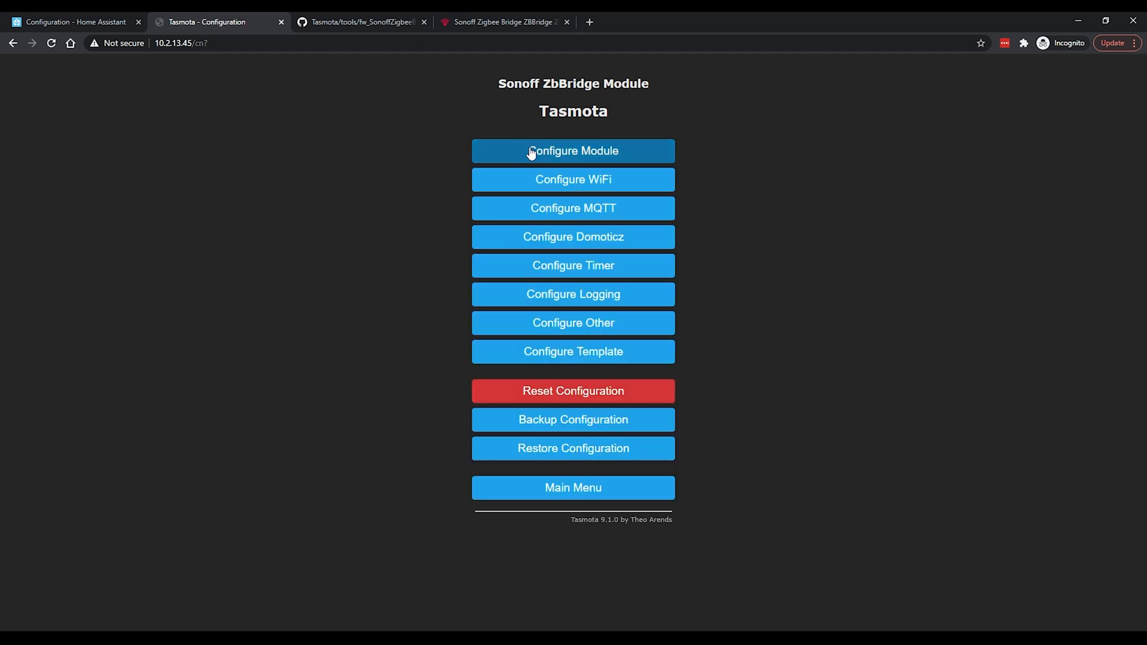
click(573, 151)
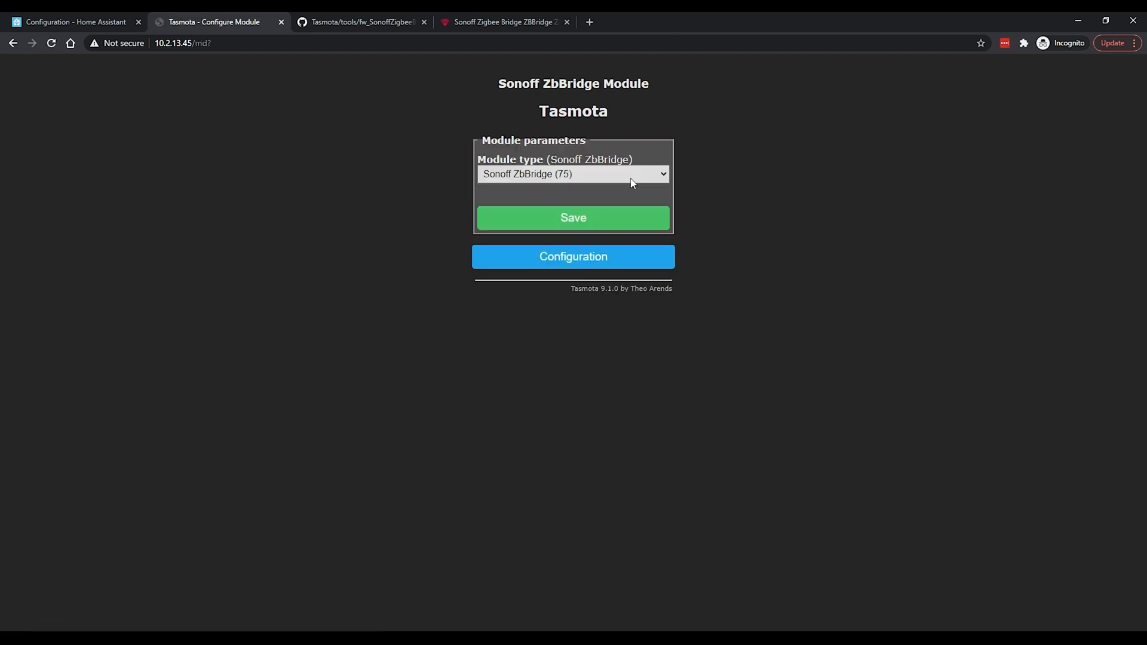
click(570, 173)
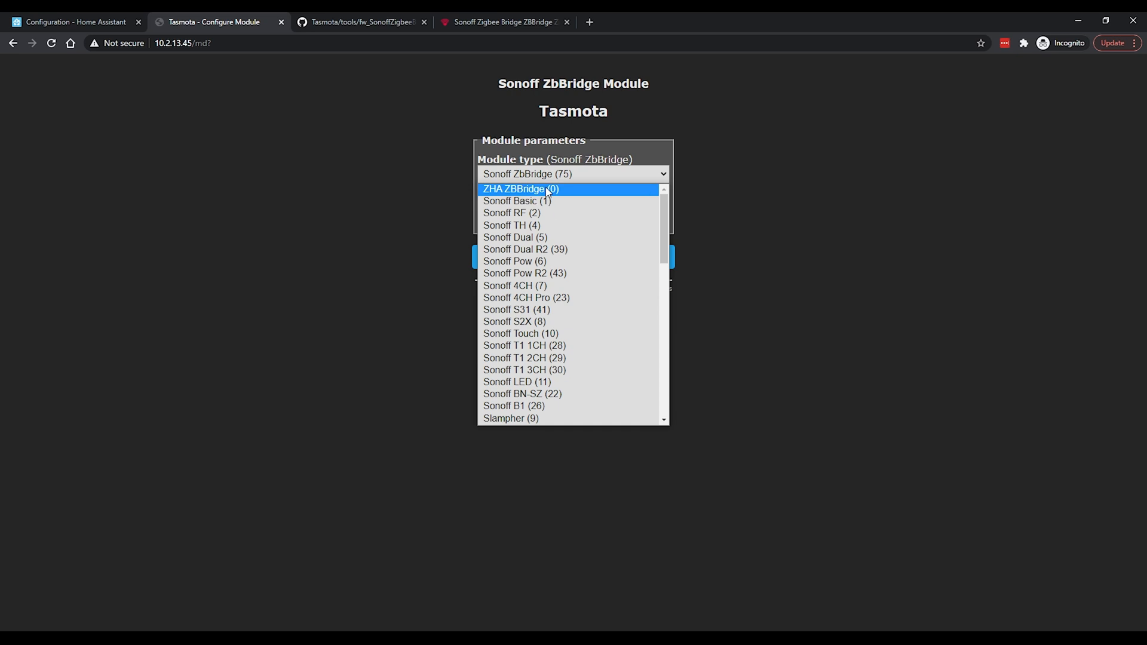
click(520, 189)
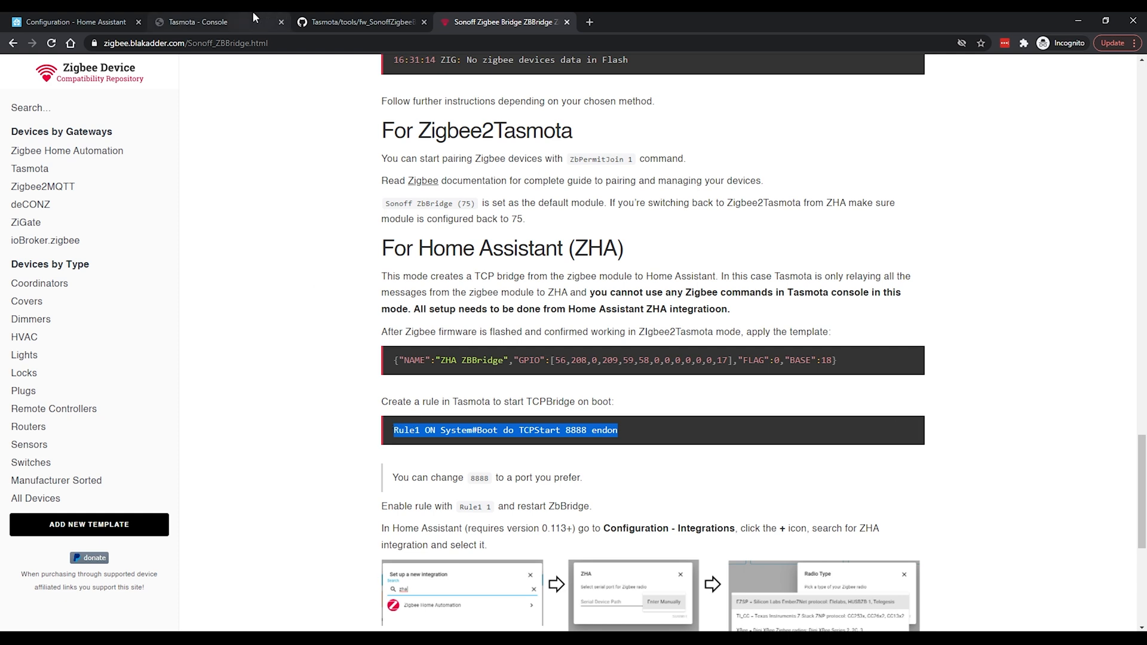
- Add console rule Rule1 starting a TCP server on port 8888 at boot
click(195, 21)
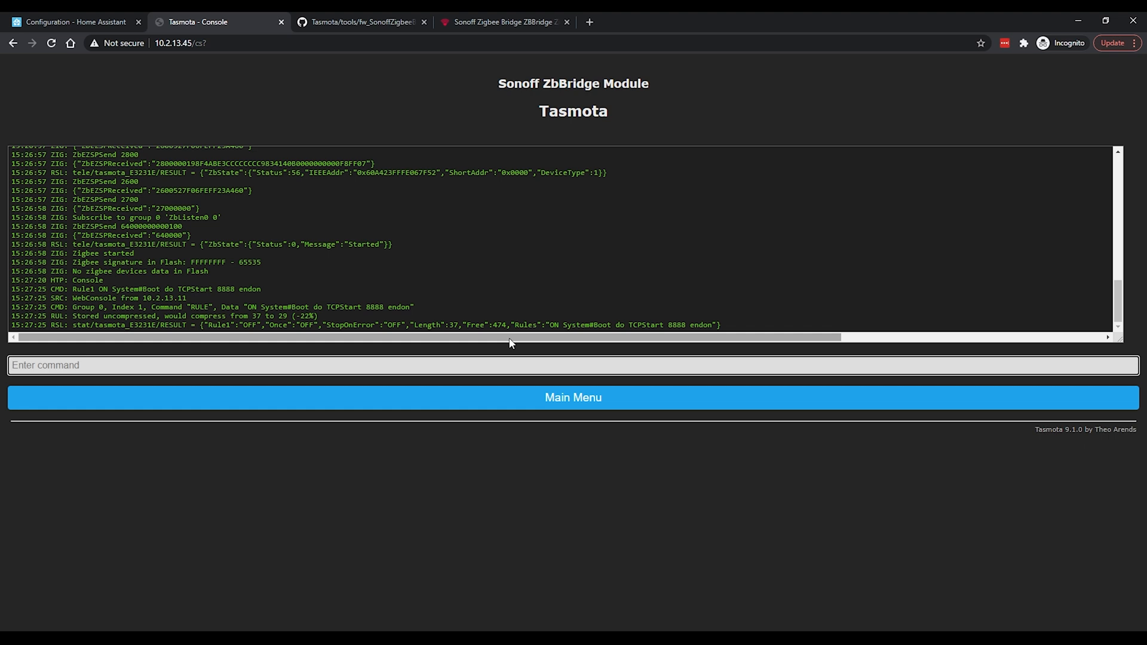
text(Rule1)
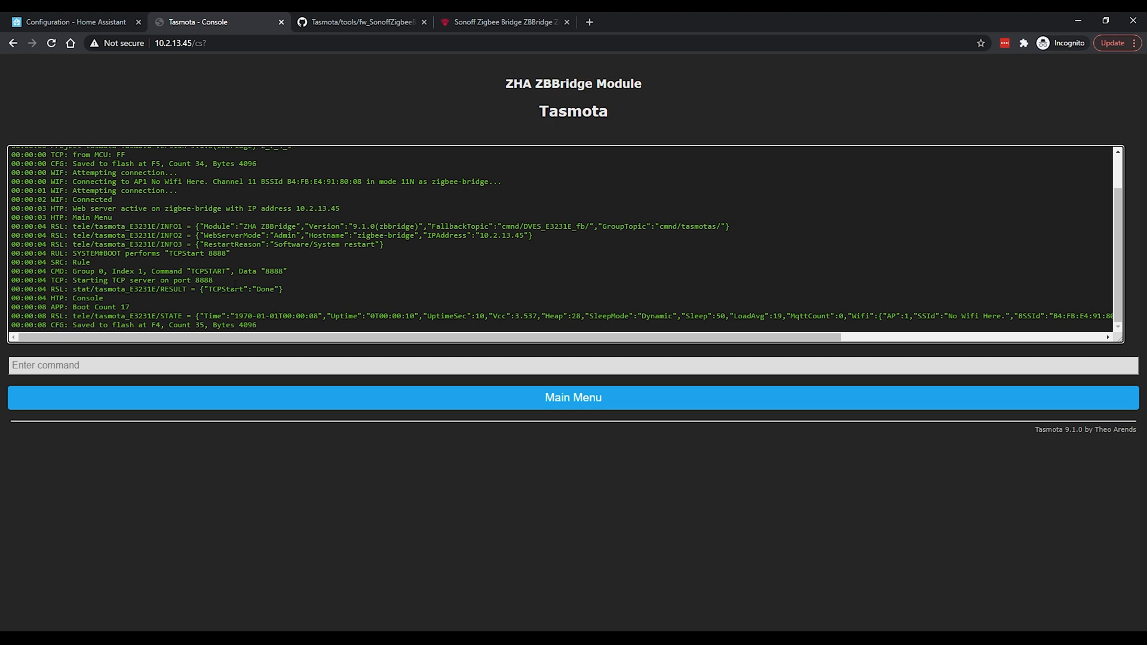
click(73, 22)
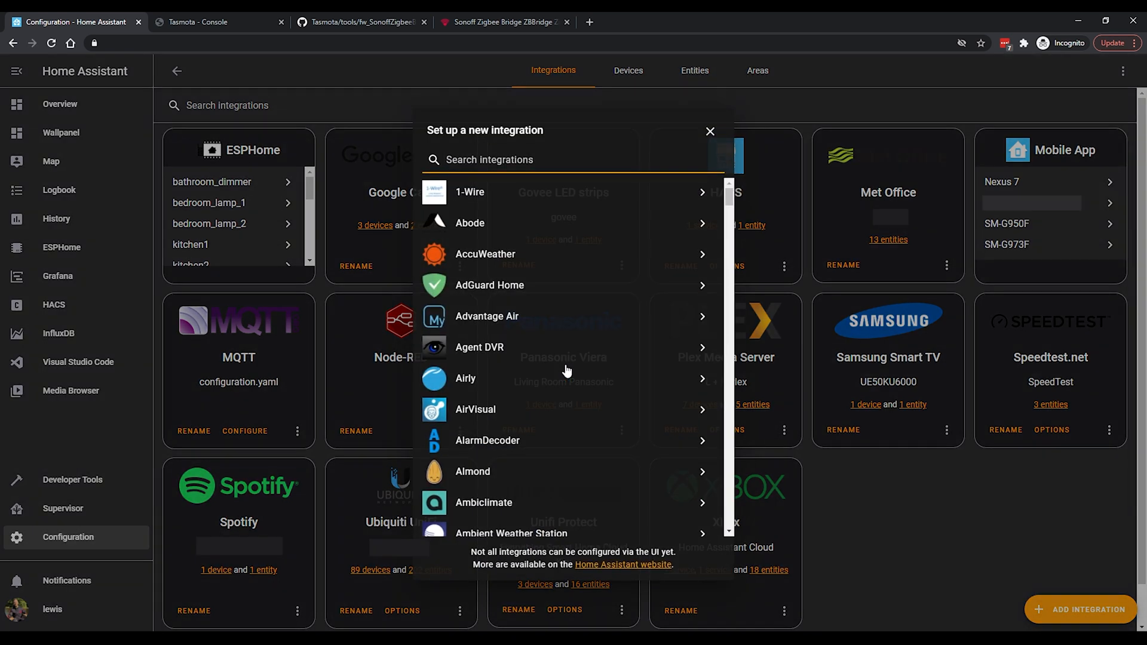
- Add Zigbee Home Automation with socket://10.2.13.45:8888 at 115200 baud
text(zigbe)
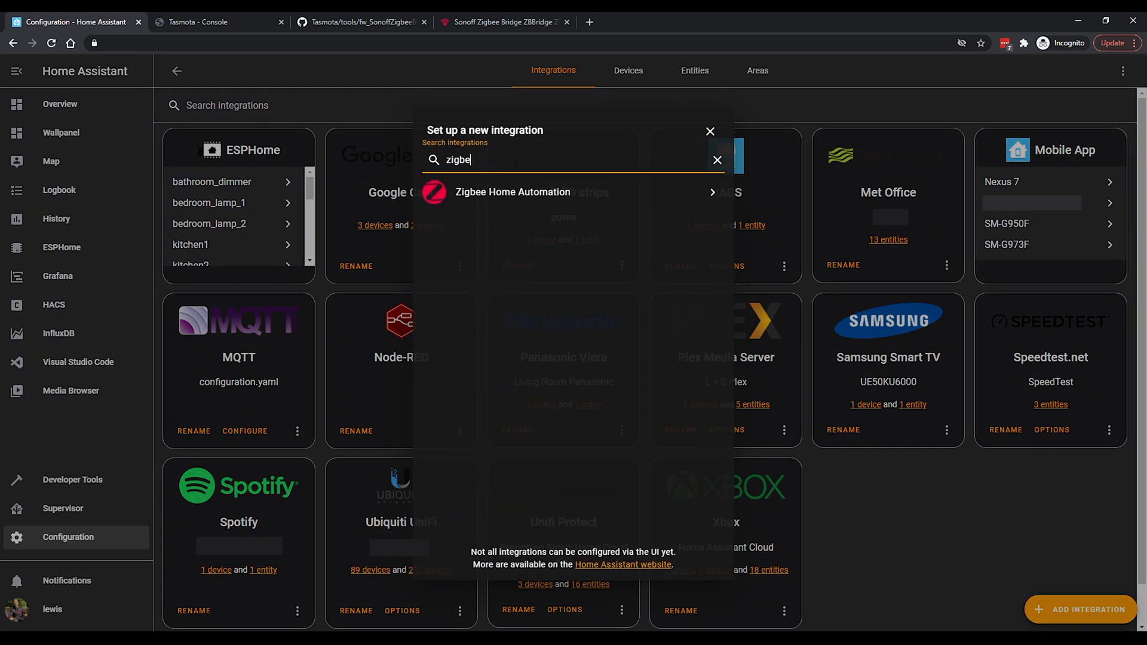
click(513, 191)
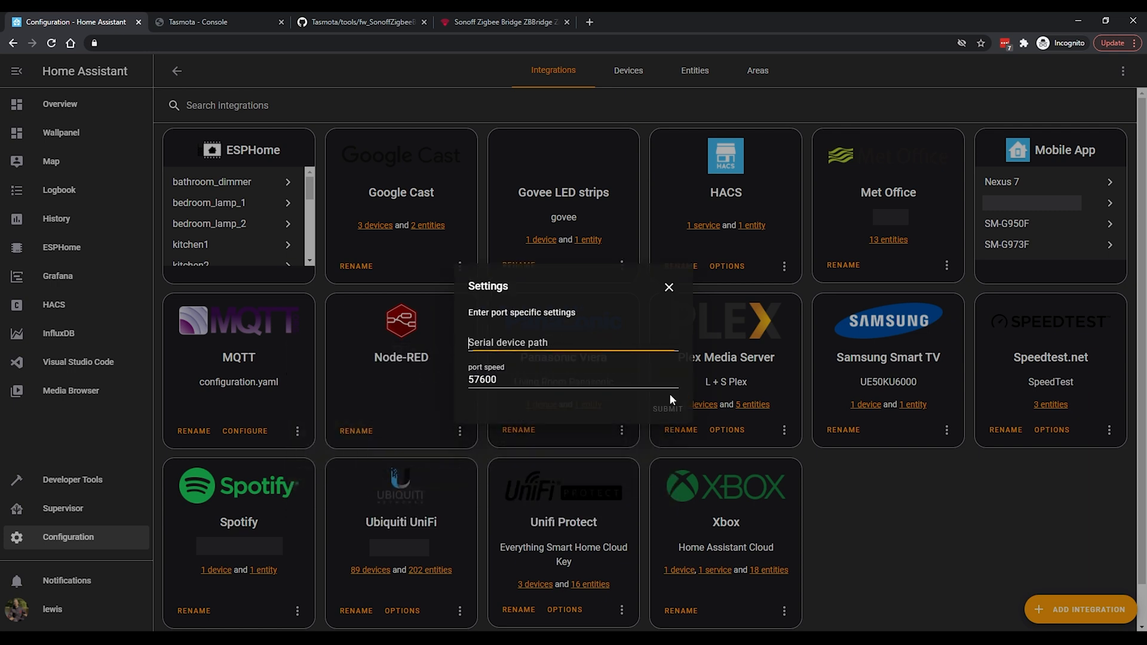
text(socket://)
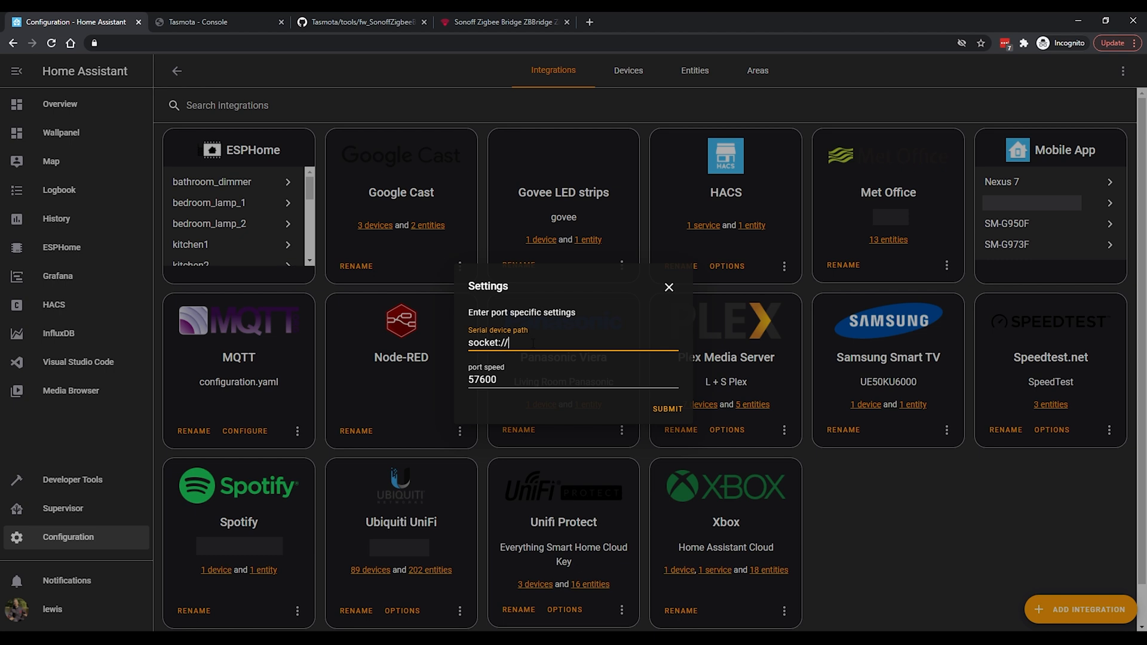
text(10.2.13.)
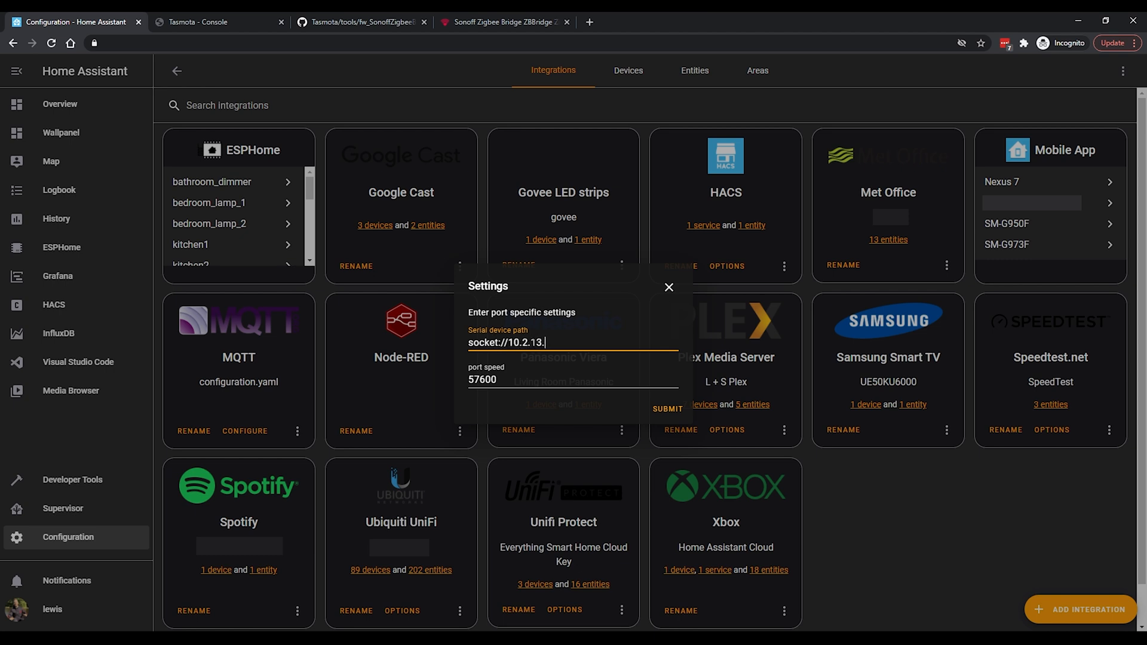
text(45:8888)
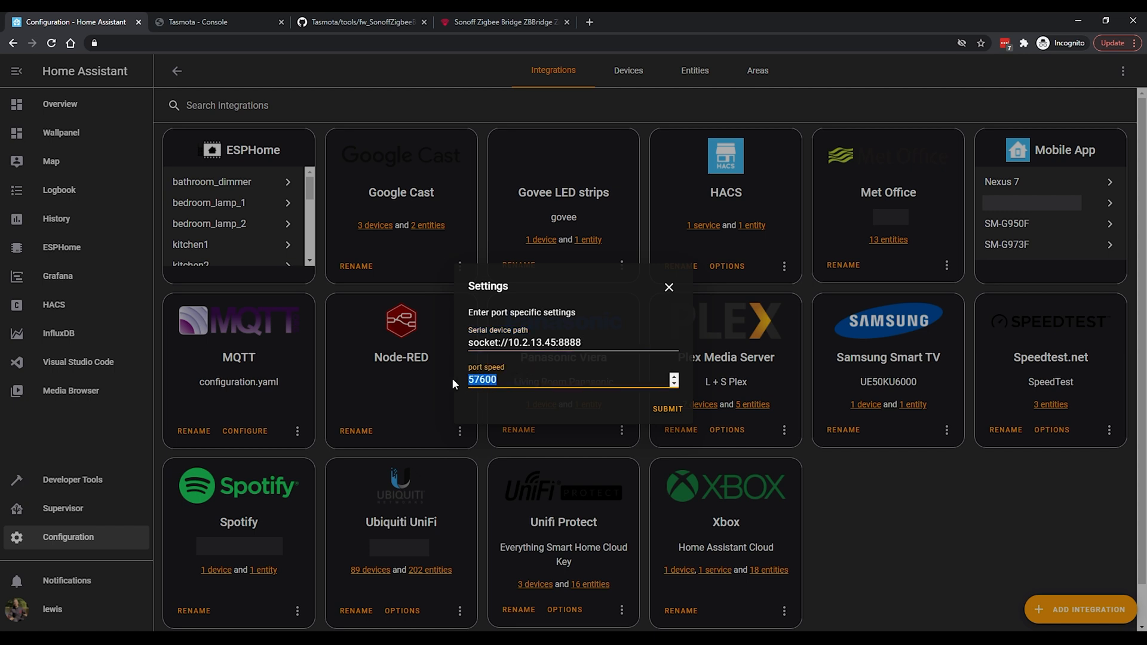
text(115200)
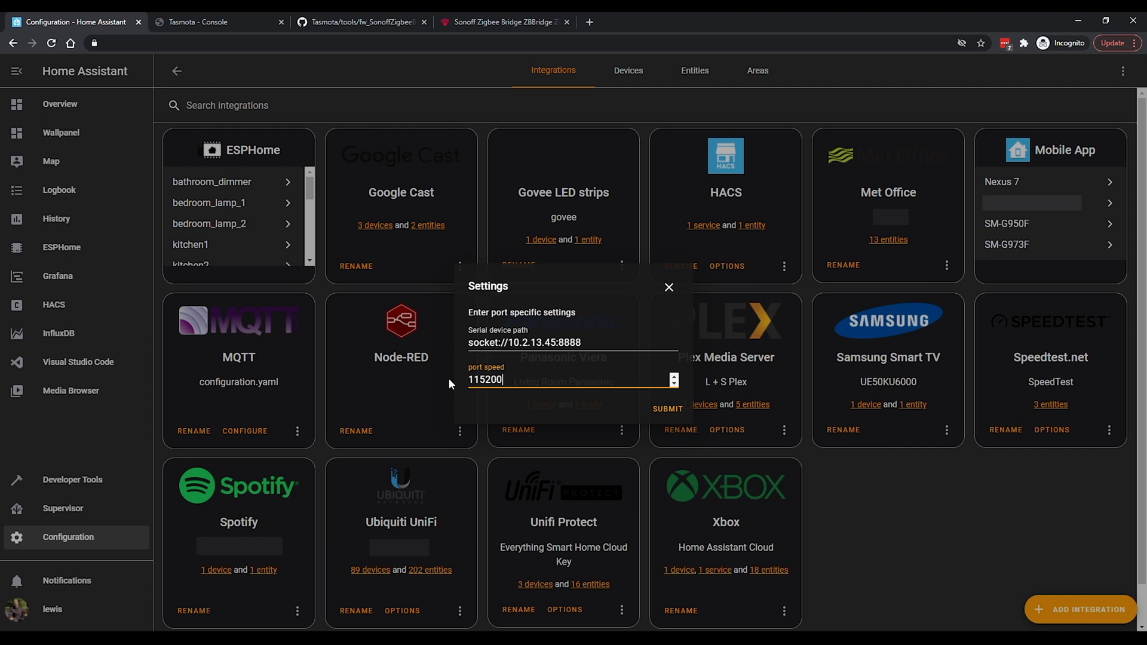
- Submit the connection, finish Zigbee Coordinator setup, and name the discovered devices
click(664, 408)
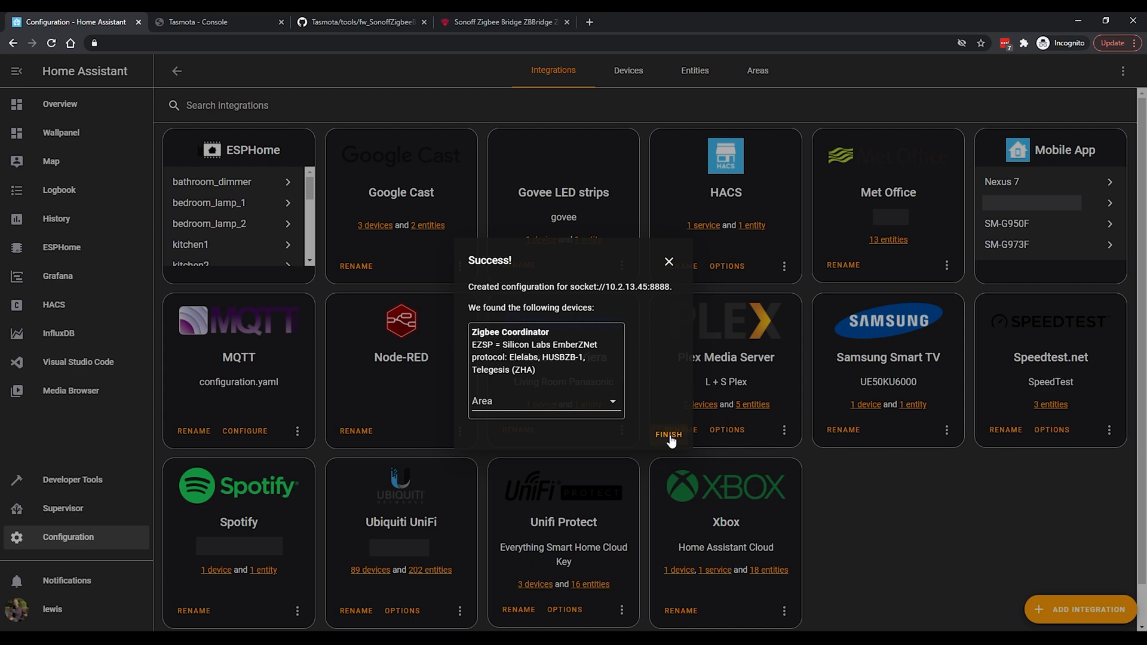
click(667, 434)
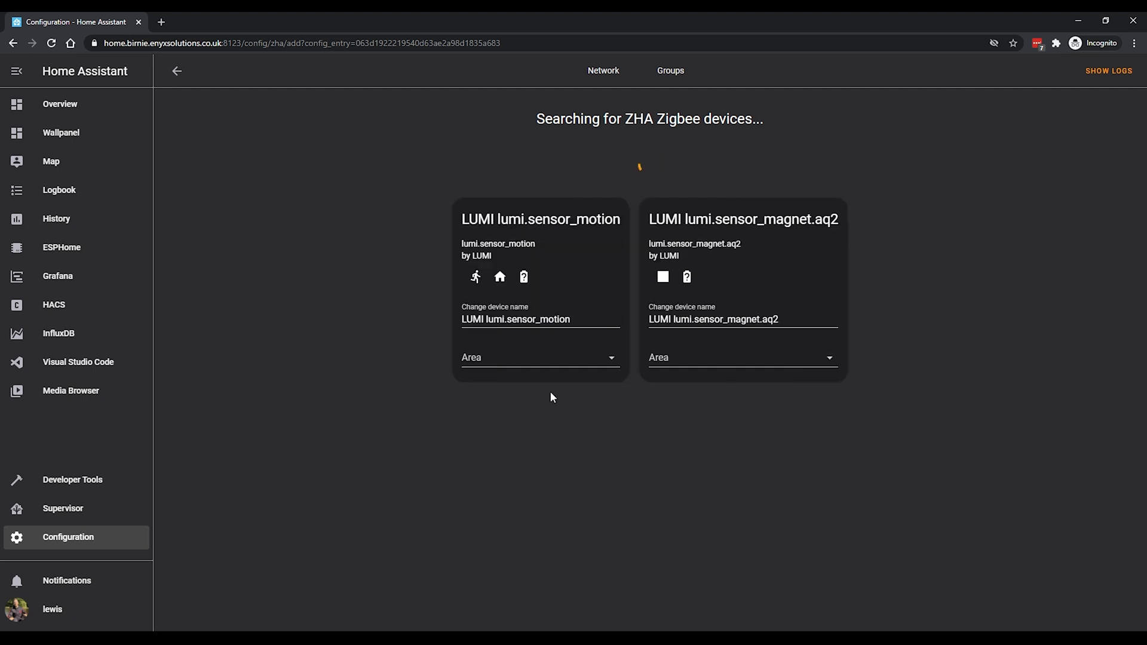
text(Aw)
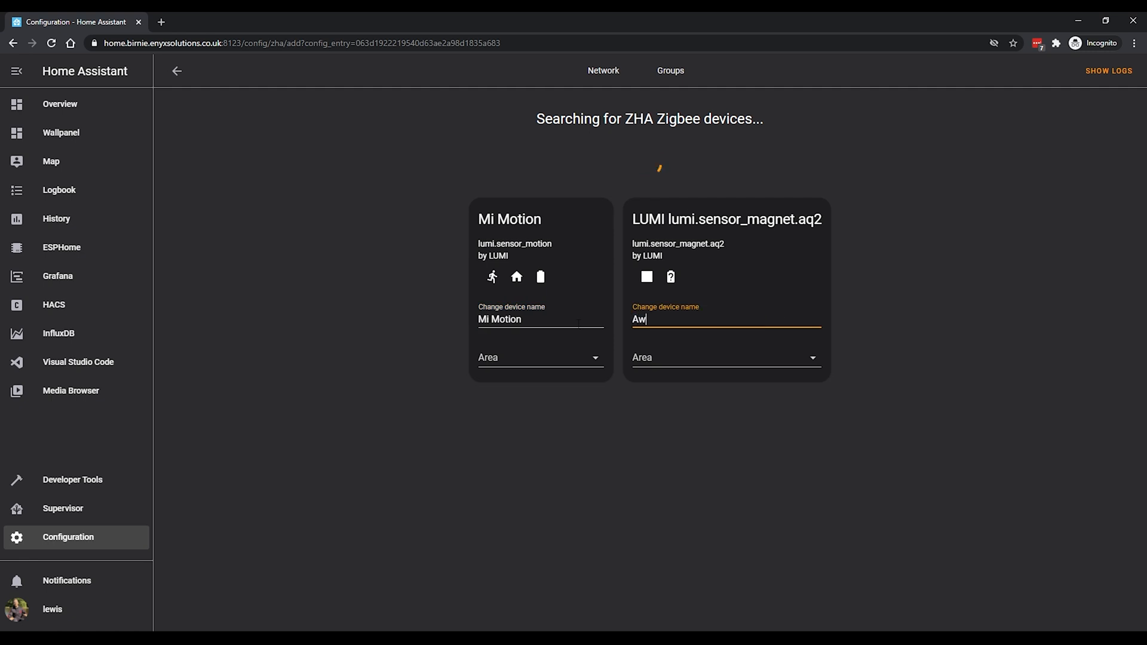